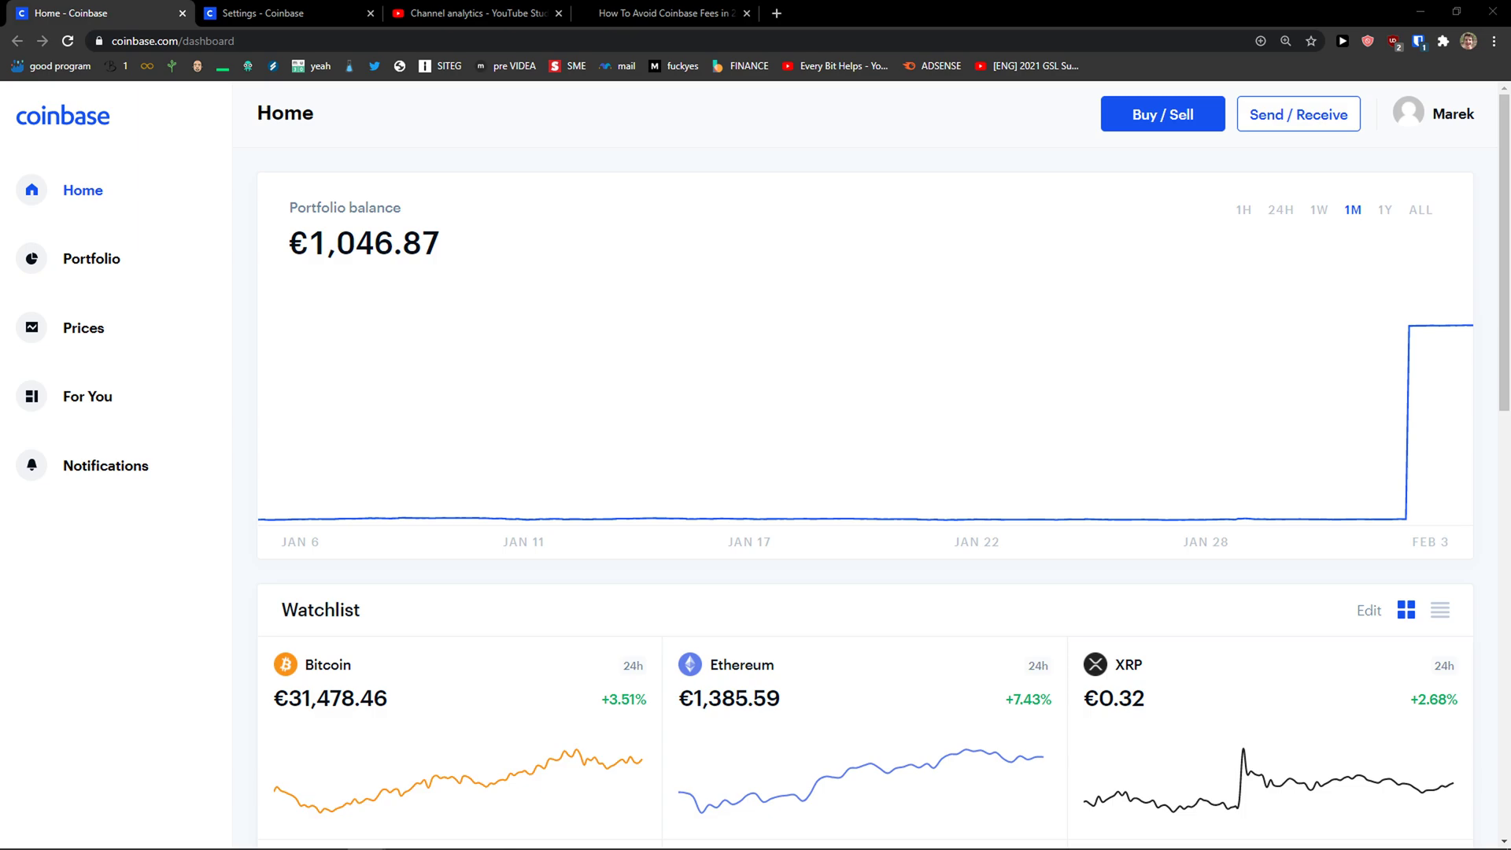
mouse_move(521, 453)
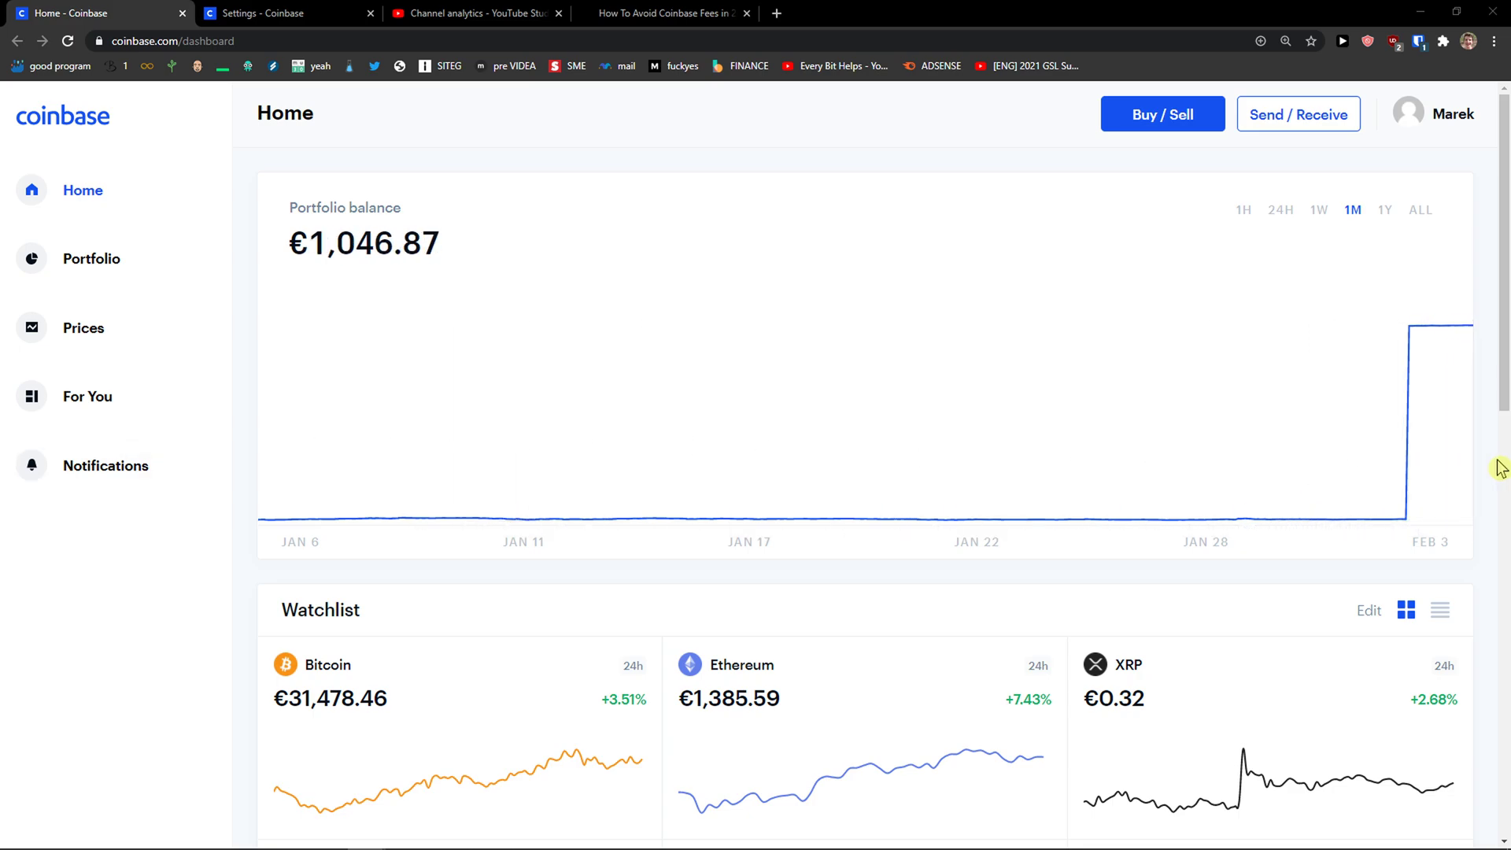
Show the account's linked payment methods under Coinbase Settings.
click(1432, 113)
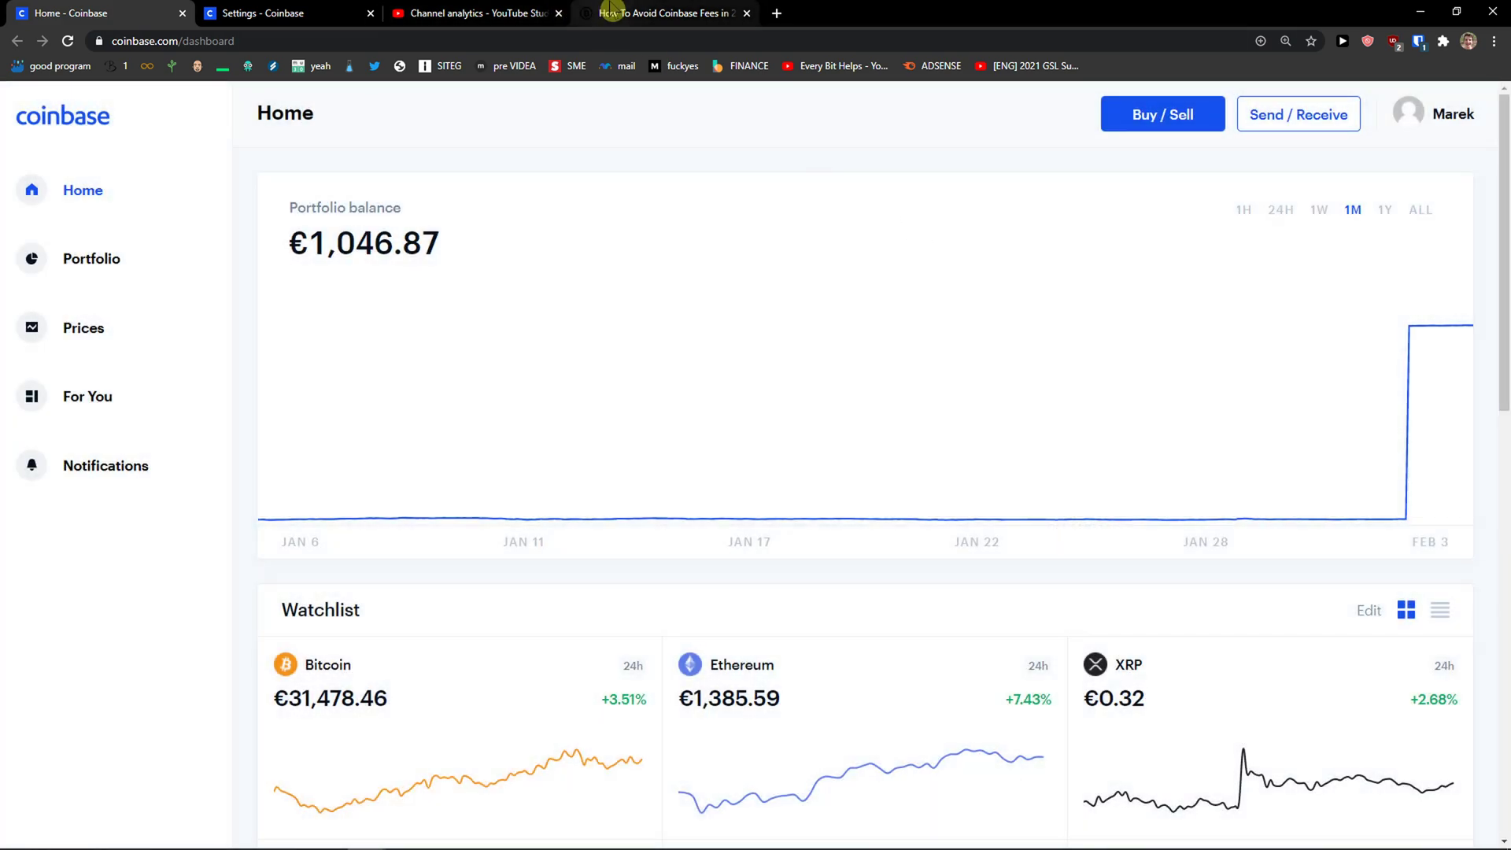
click(280, 13)
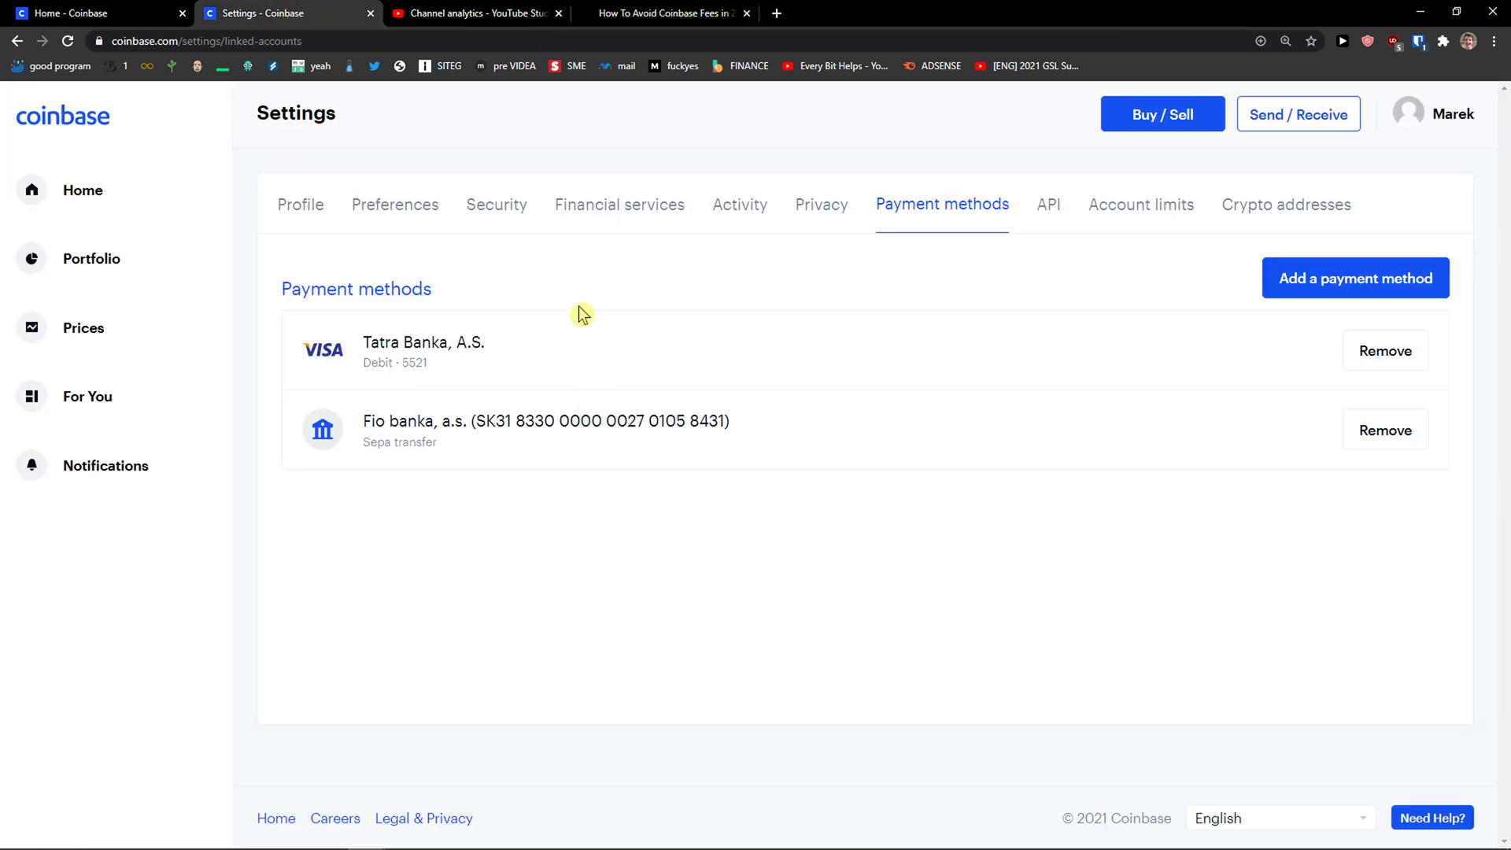
mouse_move(1001, 221)
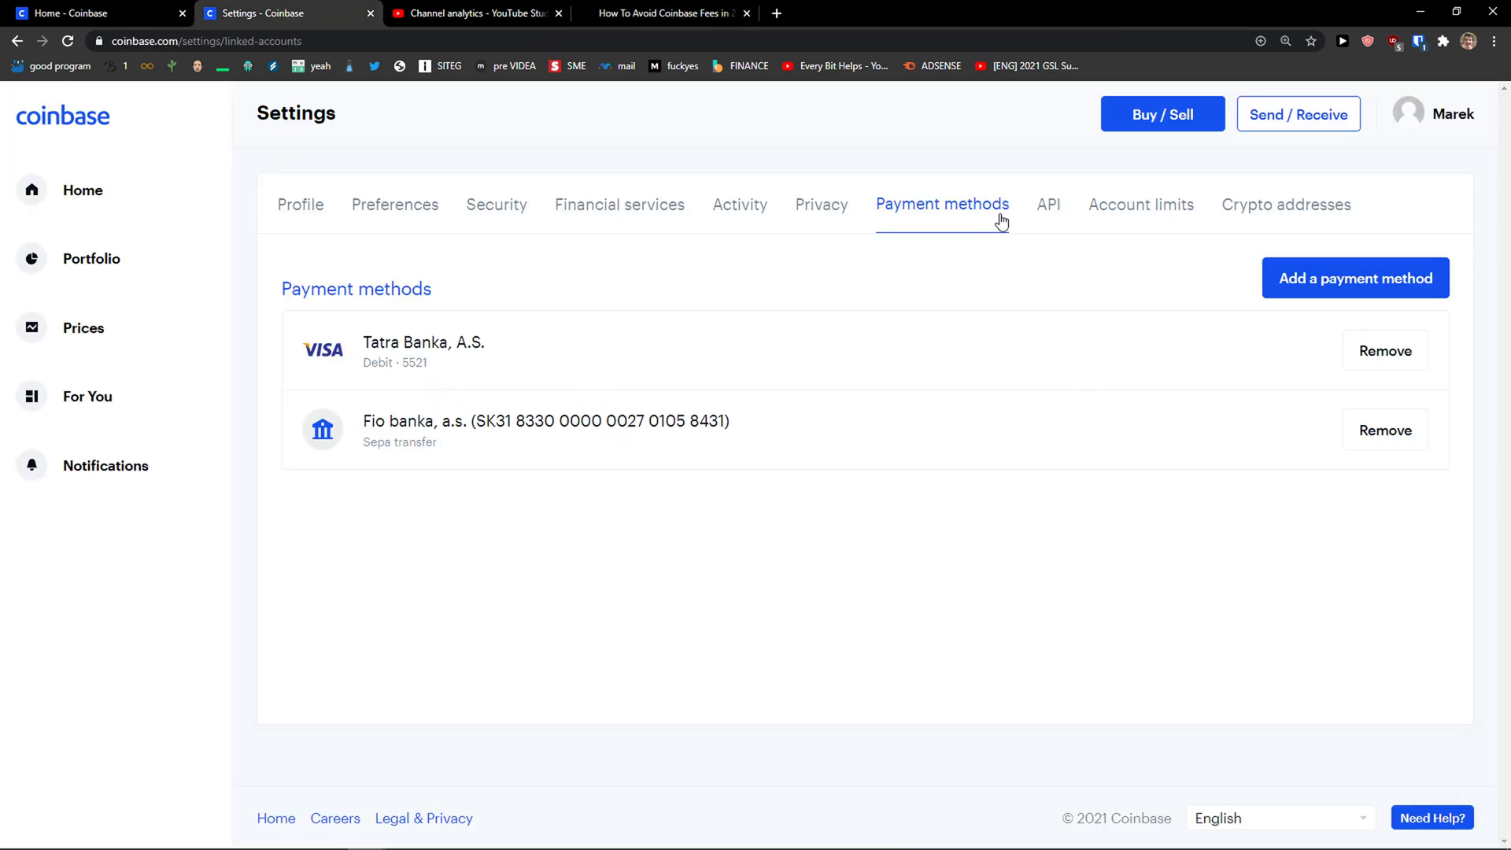
mouse_move(1119, 239)
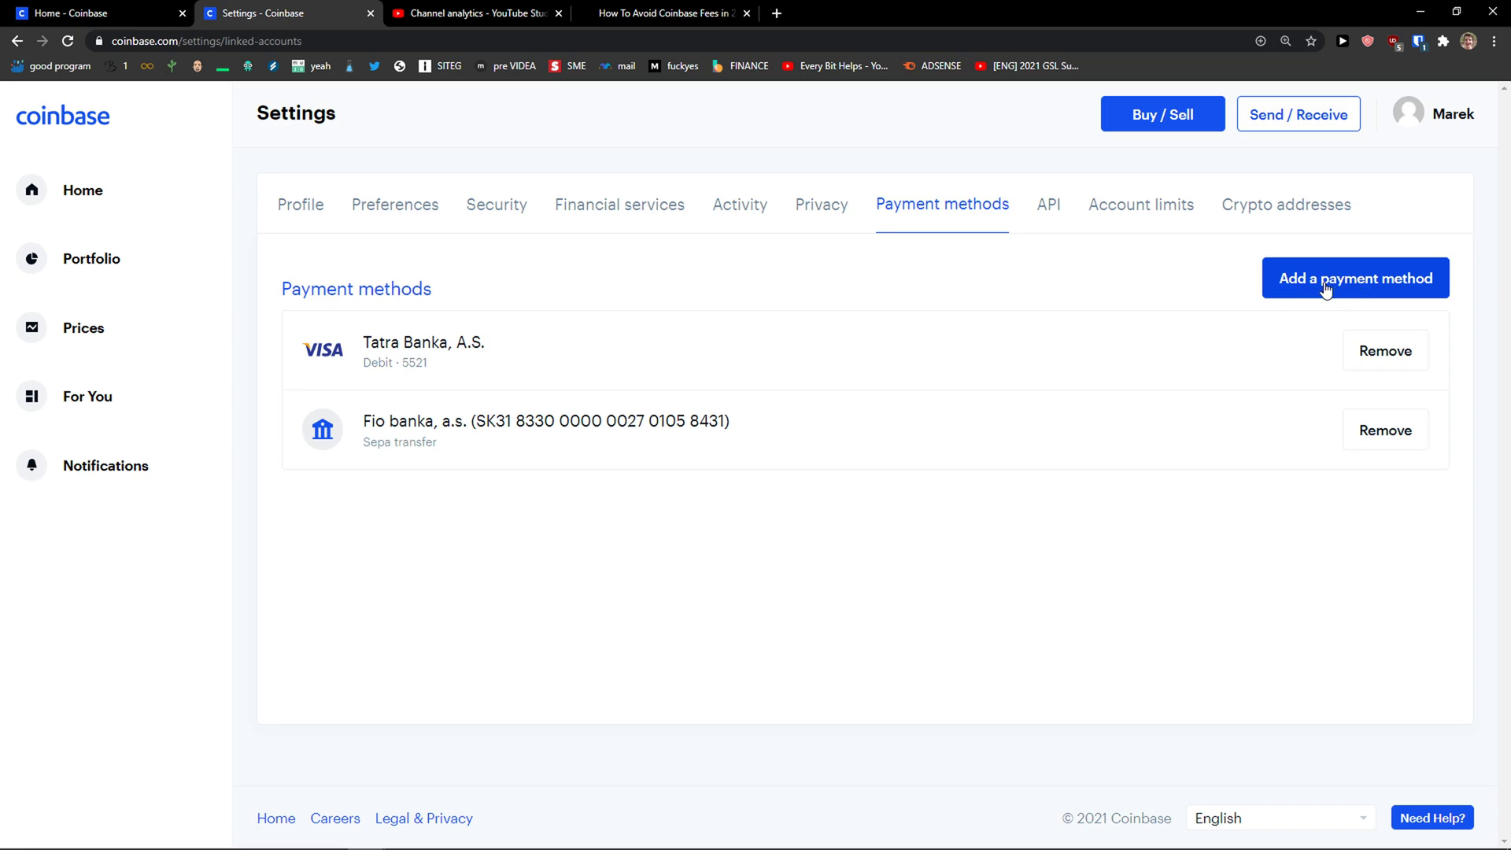
click(1353, 278)
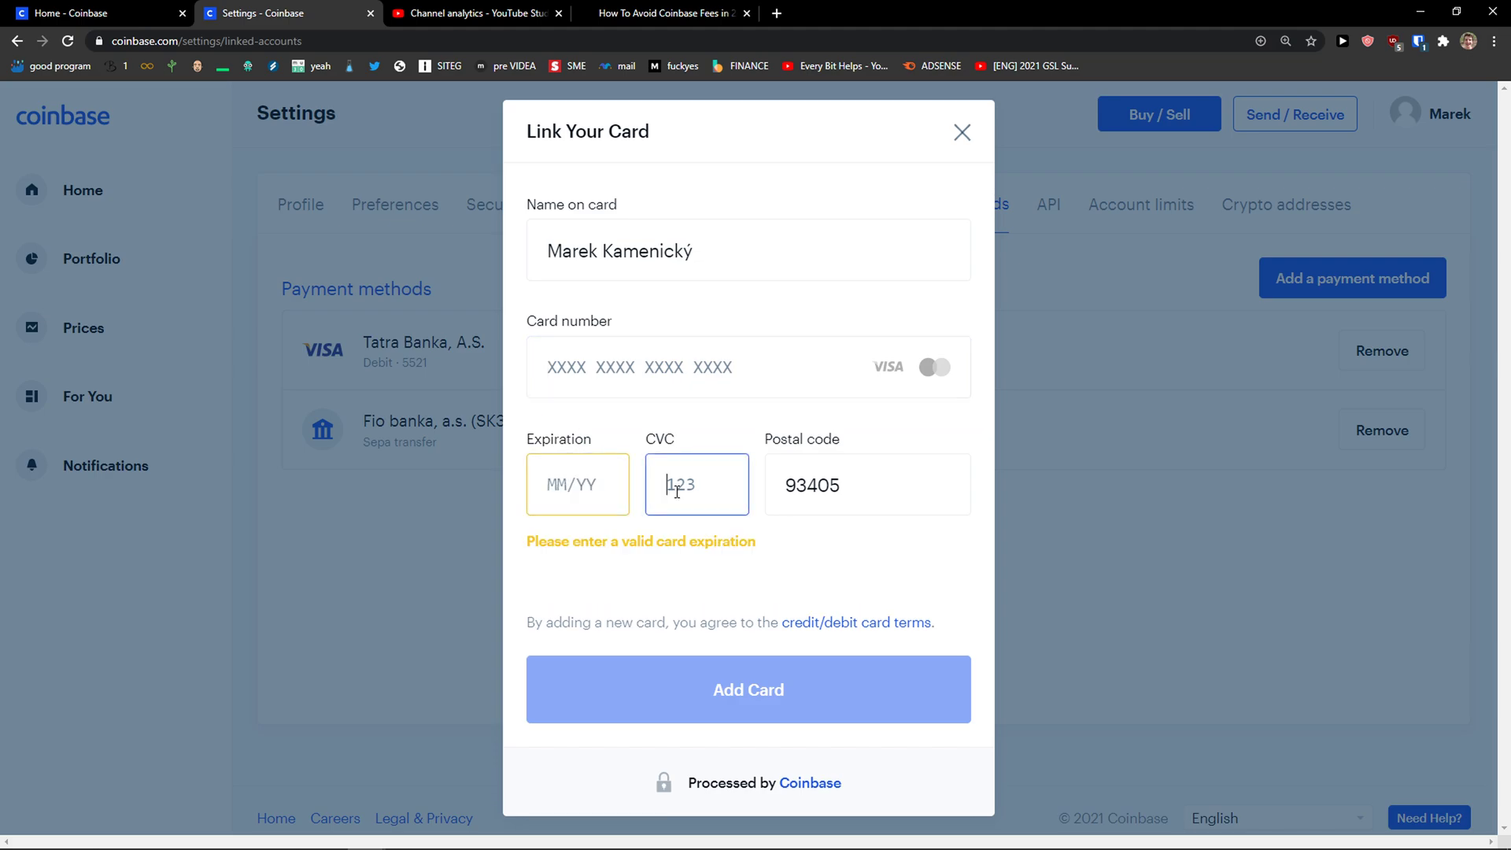
text(4564  6843  2164  76)
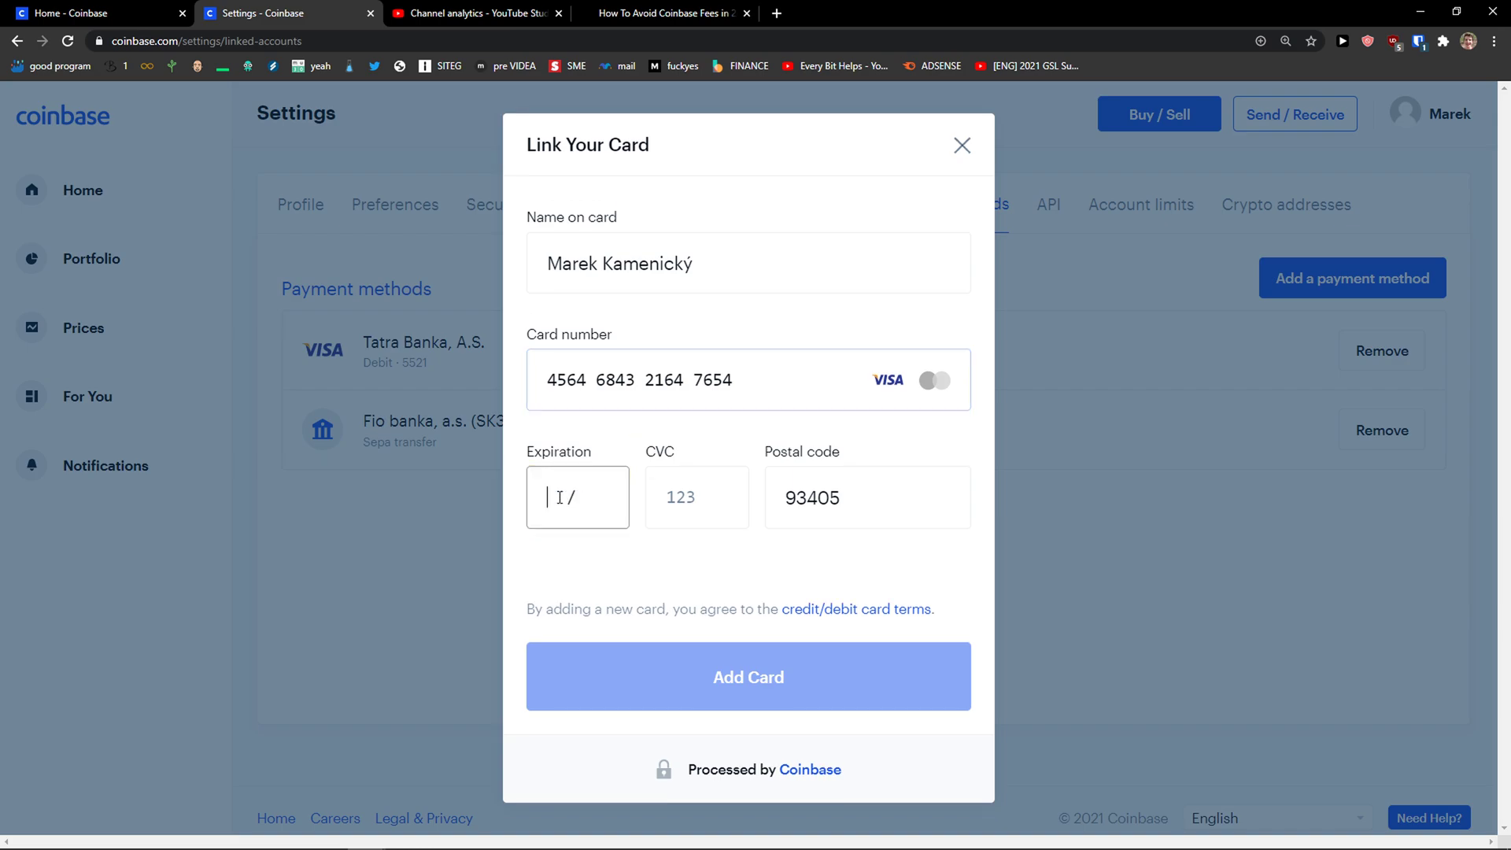
text(54/35)
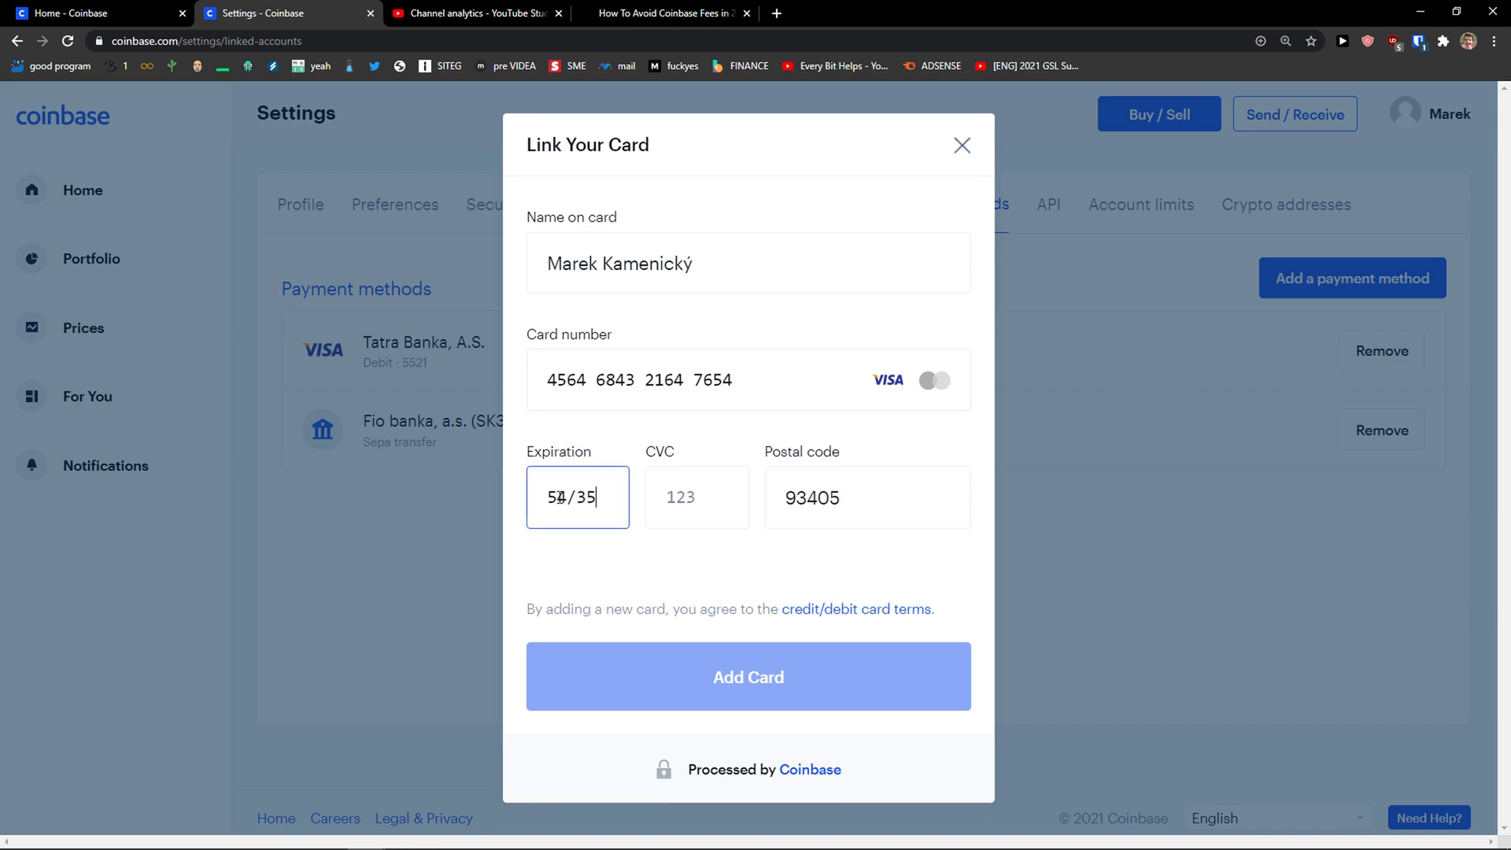
text(454)
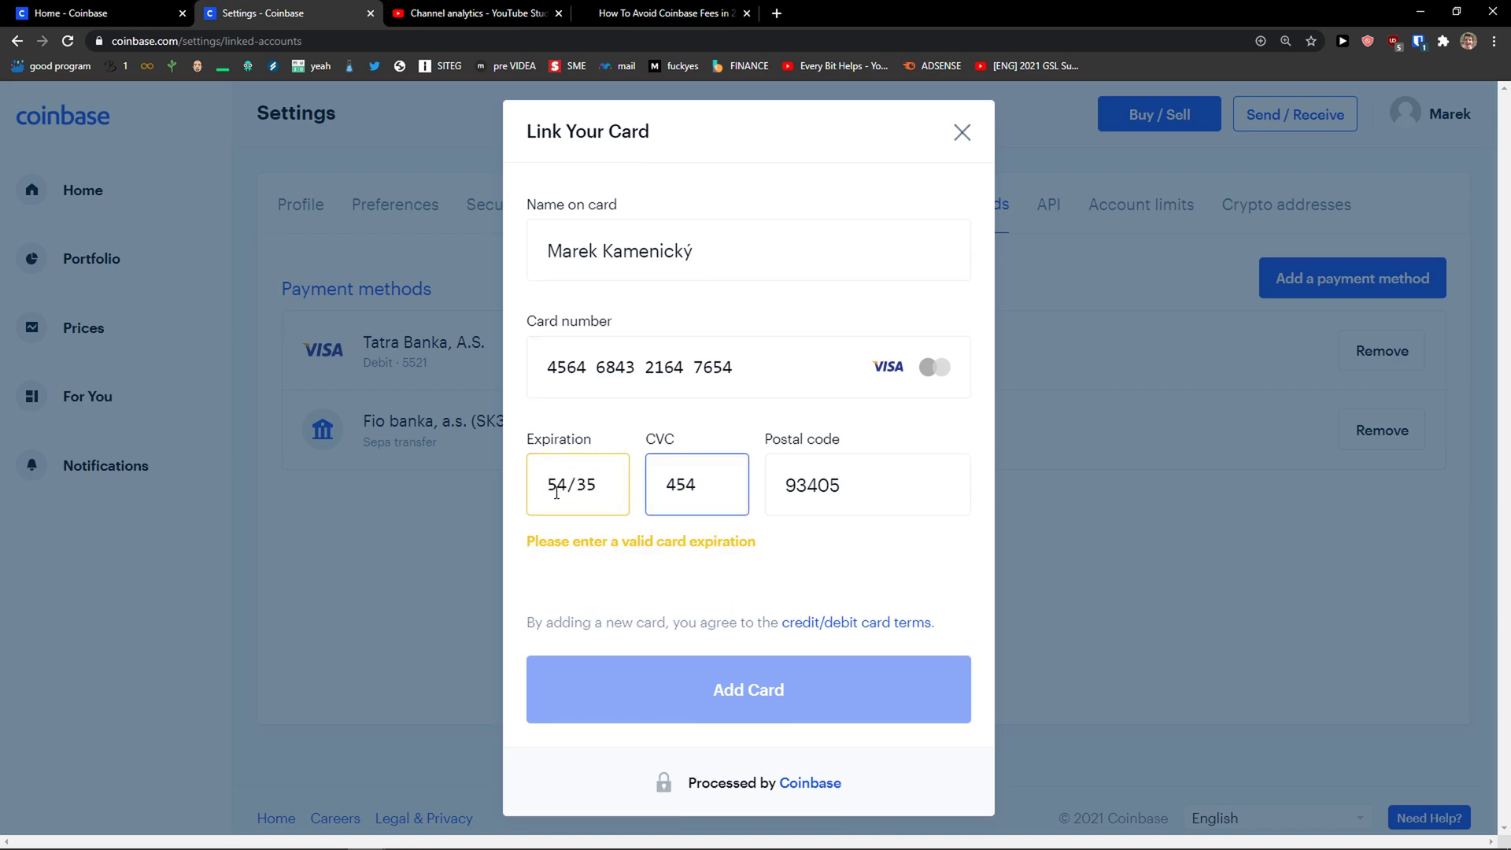
text(21/08)
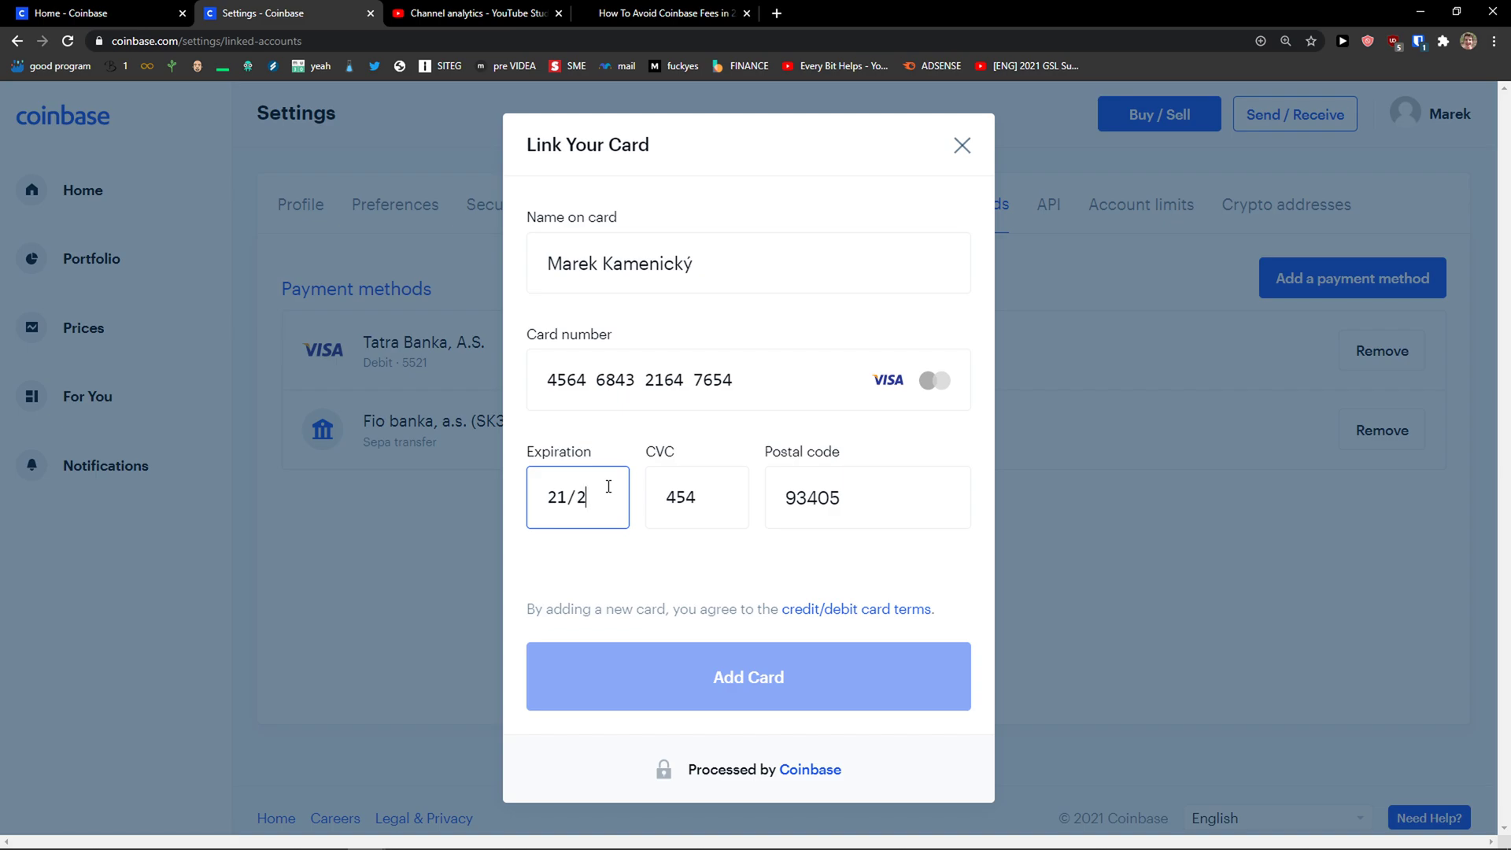
text(08/22)
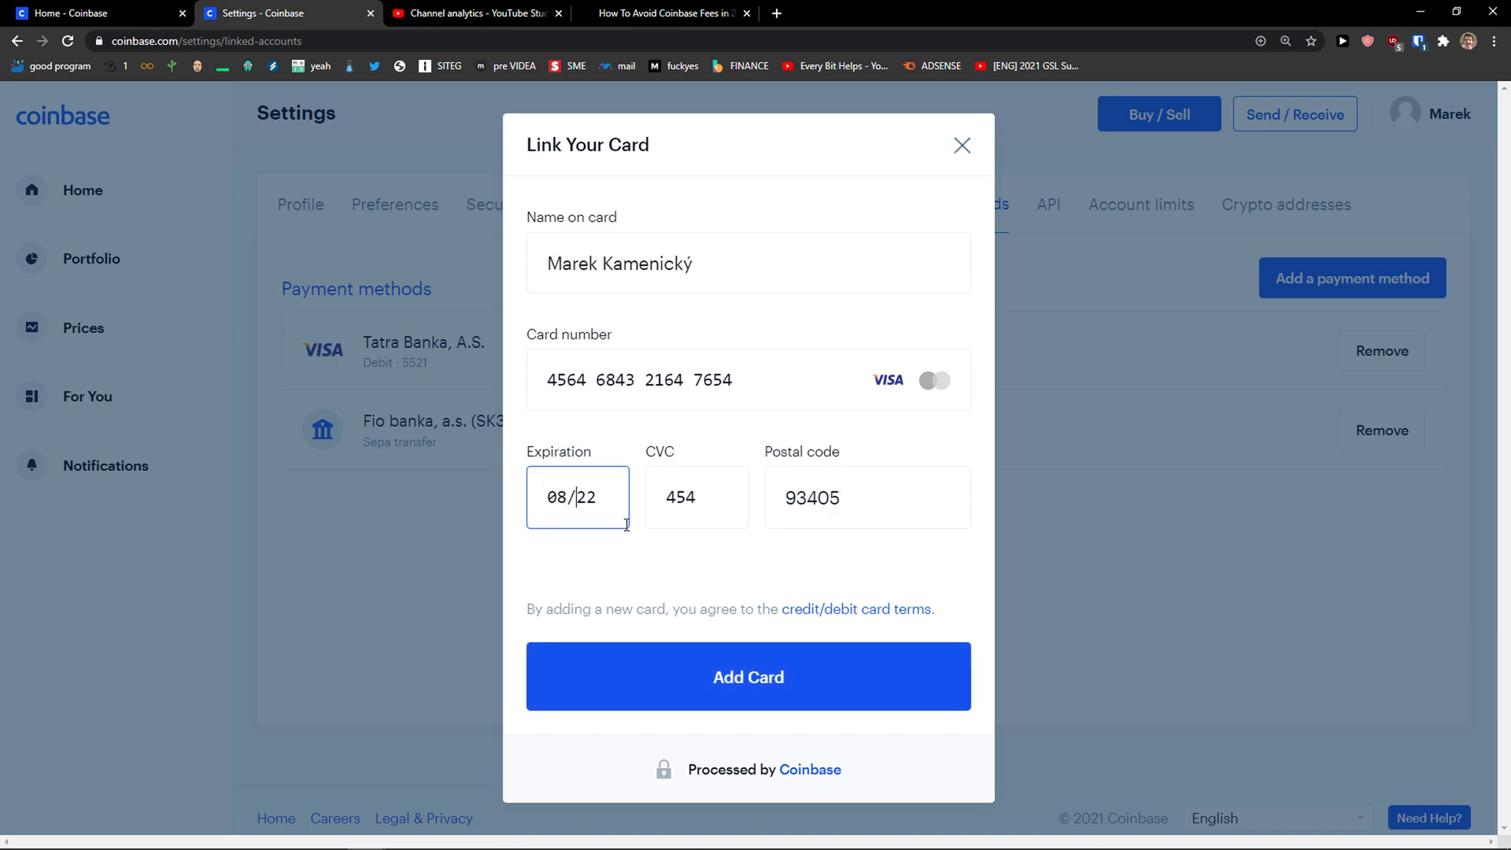